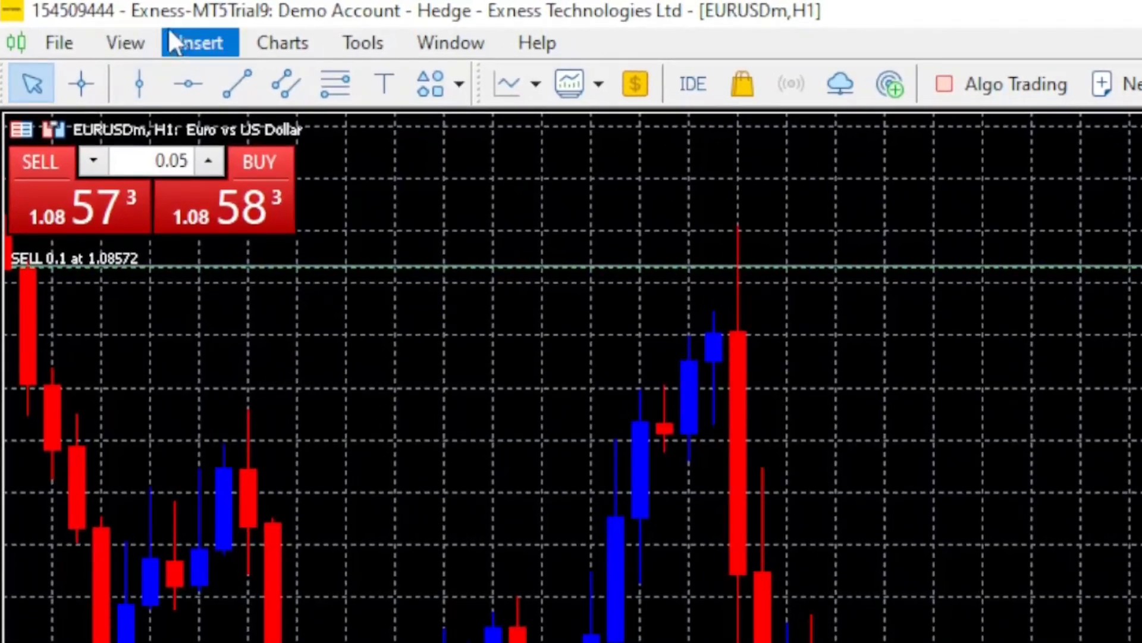
Show the Navigator panel from the View menu beside the EURUSD chart
left_click(199, 43)
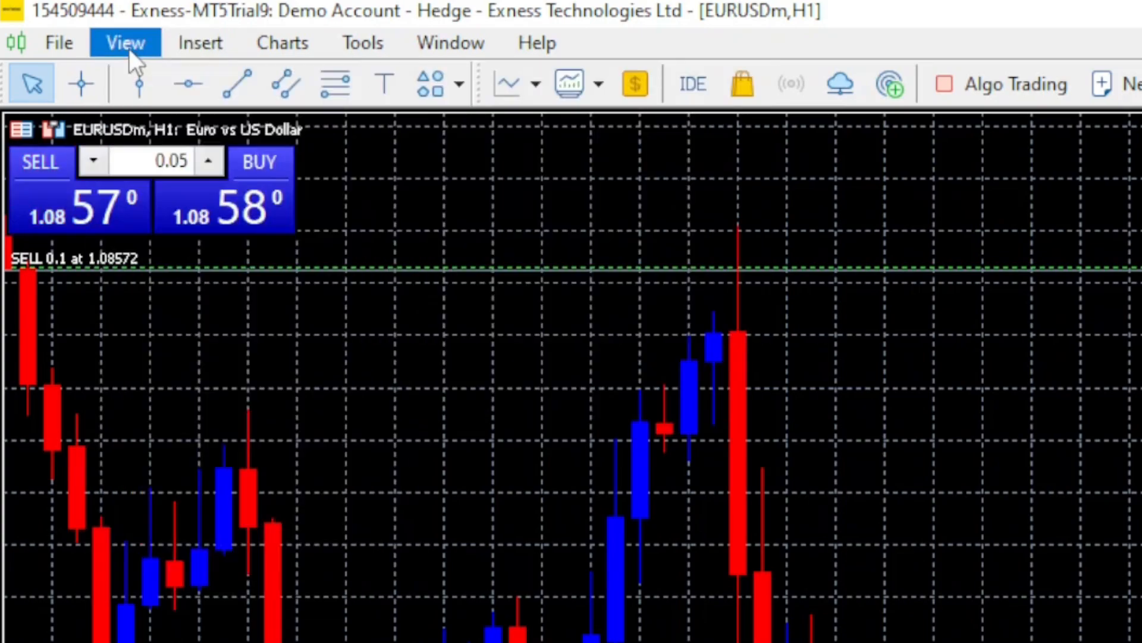
left_click(125, 43)
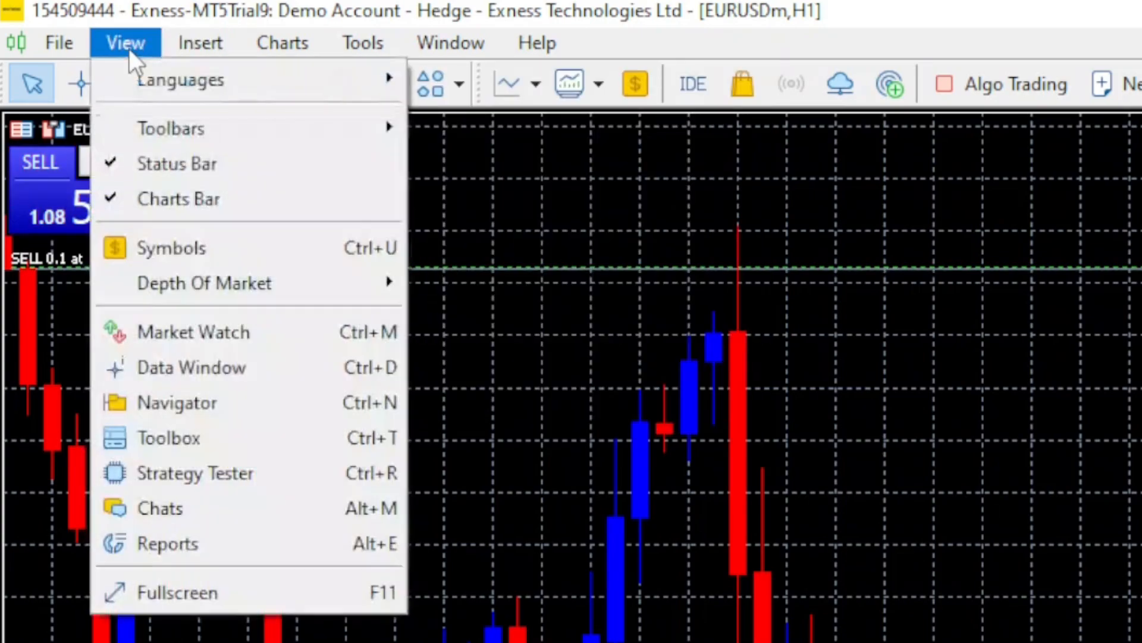
left_click(176, 401)
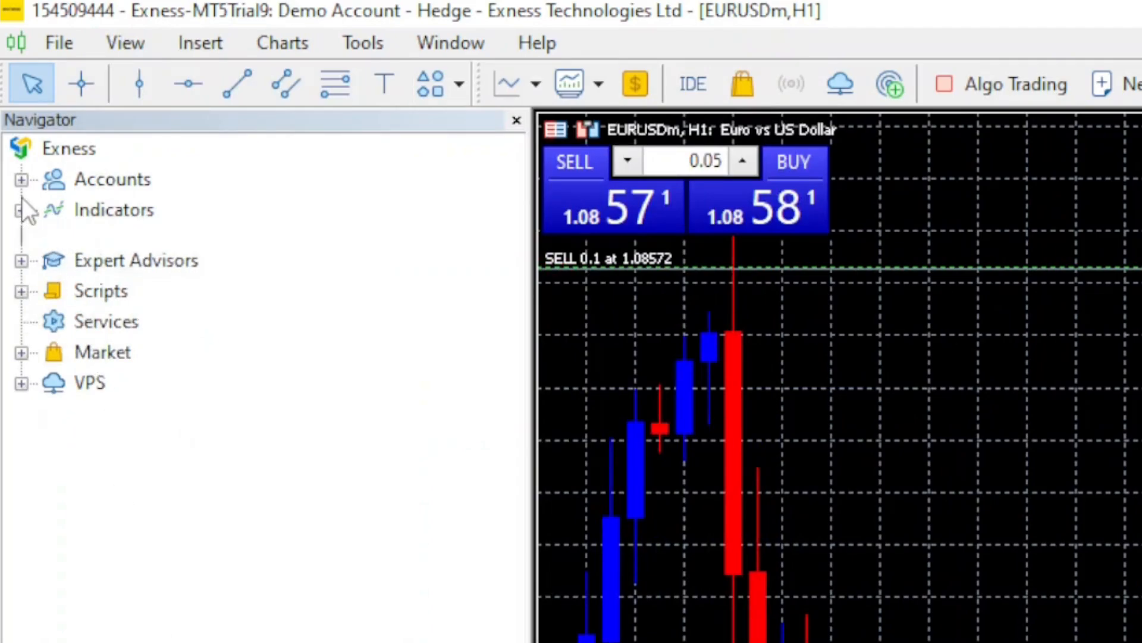
Expand Indicators, collapse Trend and expand the Volumes category in the Navigator
left_click(21, 211)
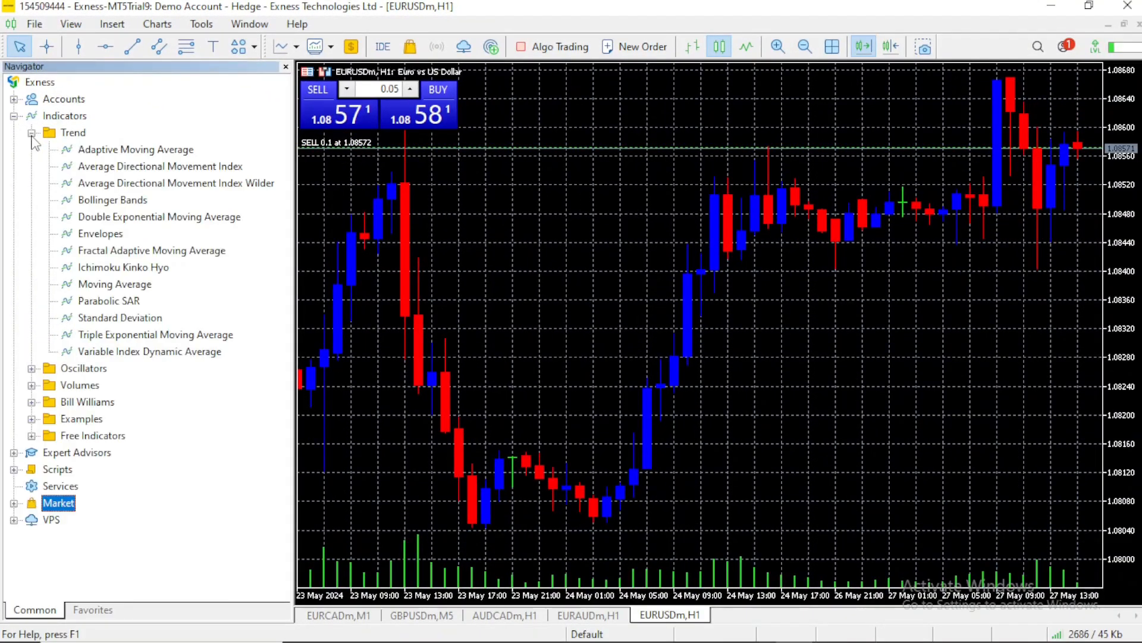
left_click(32, 132)
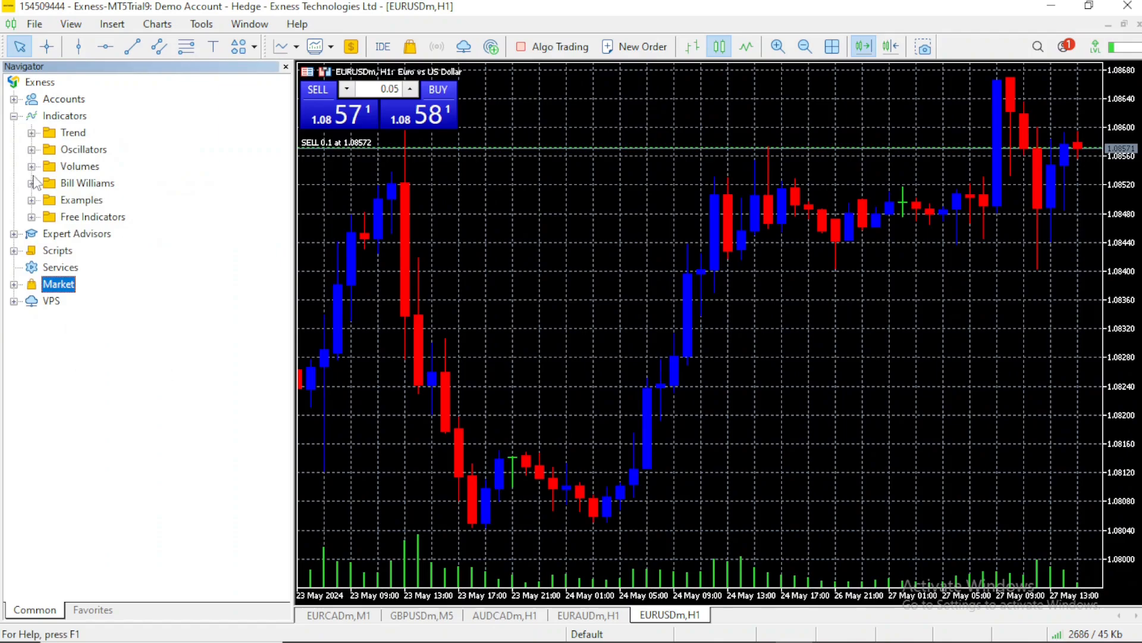
left_click(33, 167)
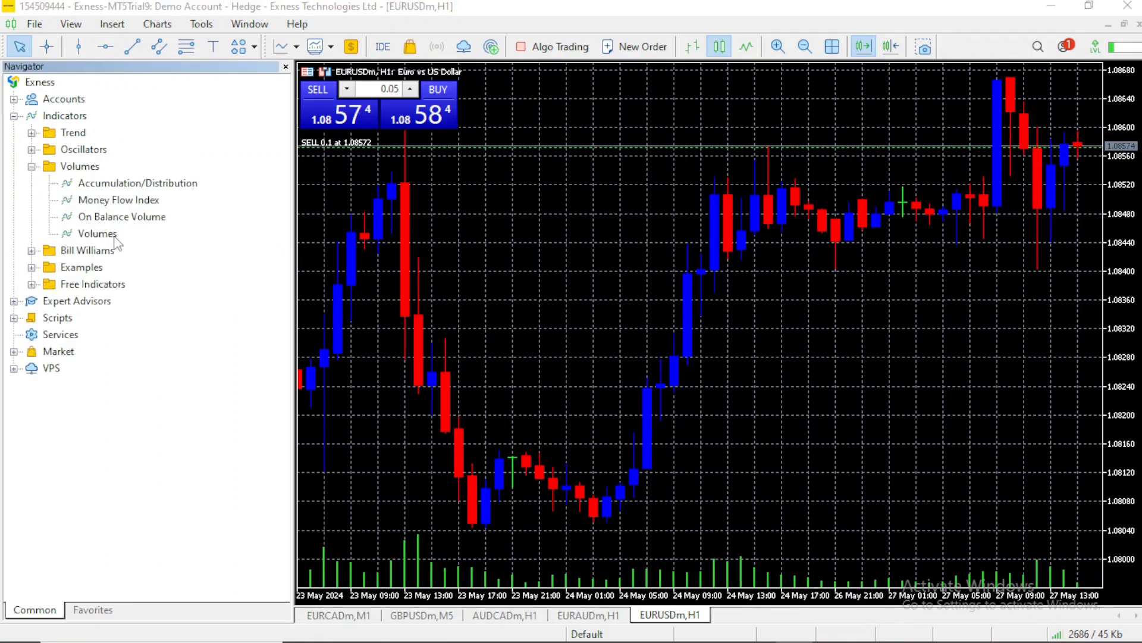
Add the Volumes indicator to the EURUSD chart with default settings after reviewing its Levels
double_click(97, 233)
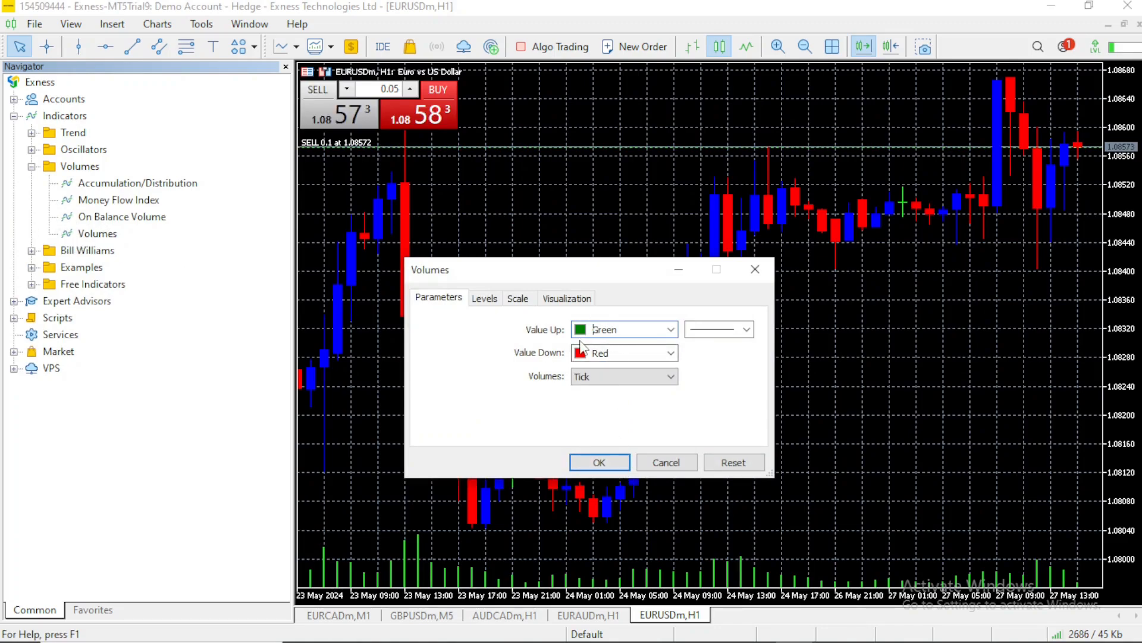
left_click(485, 297)
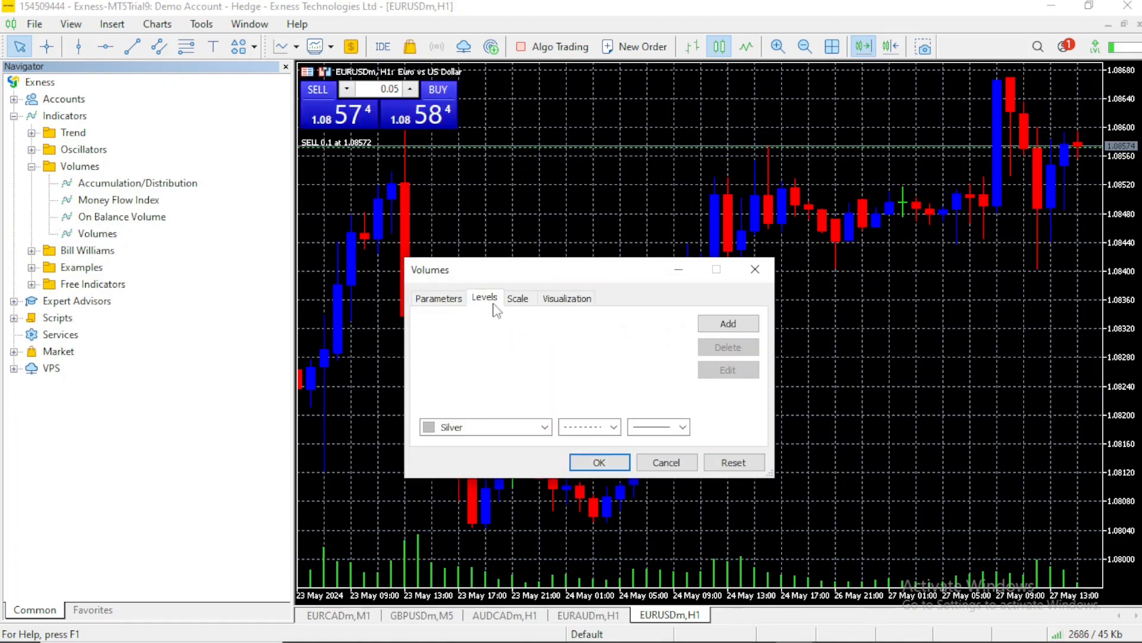
left_click(438, 298)
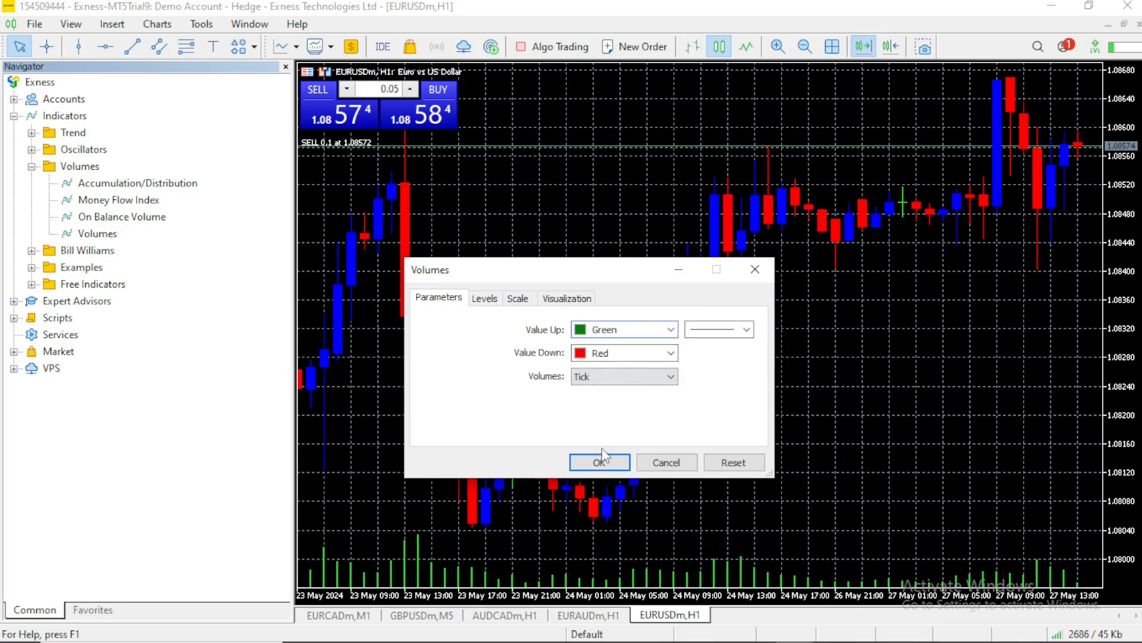
left_click(599, 462)
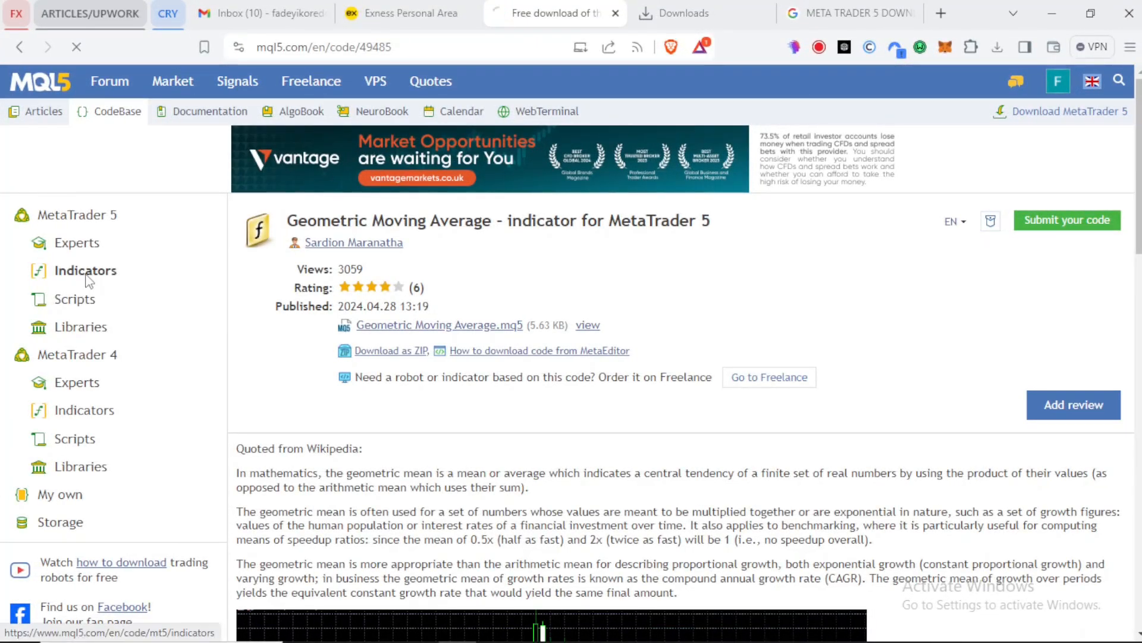
Find Slope Entry Points in the MQL5 CodeBase indicators and download its .mq5 source file
left_click(86, 271)
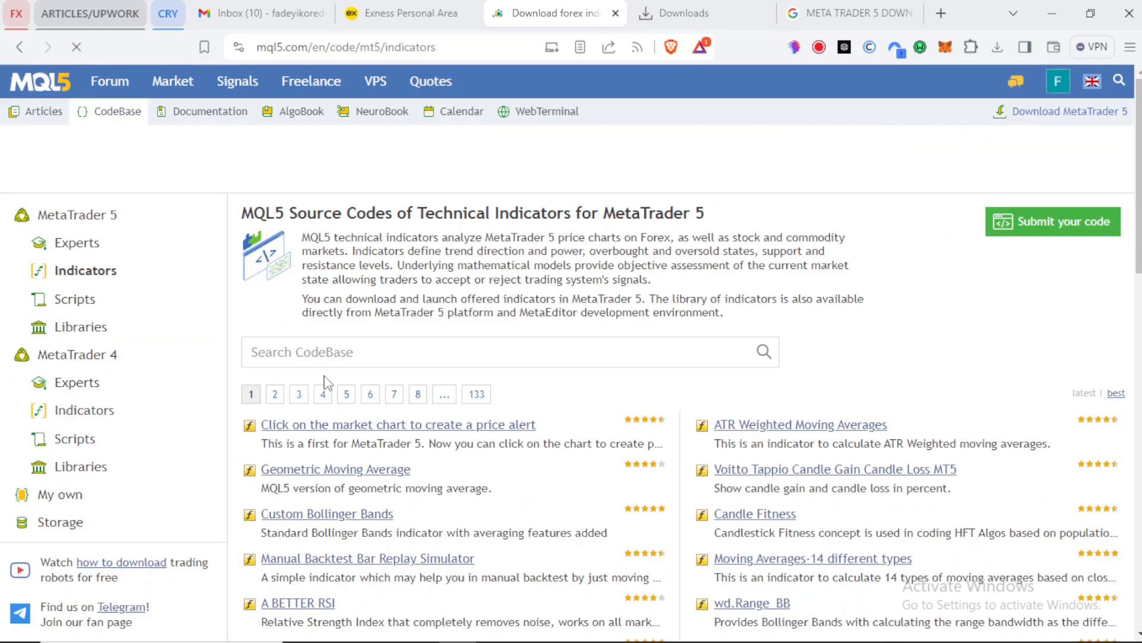
scroll("down", 3)
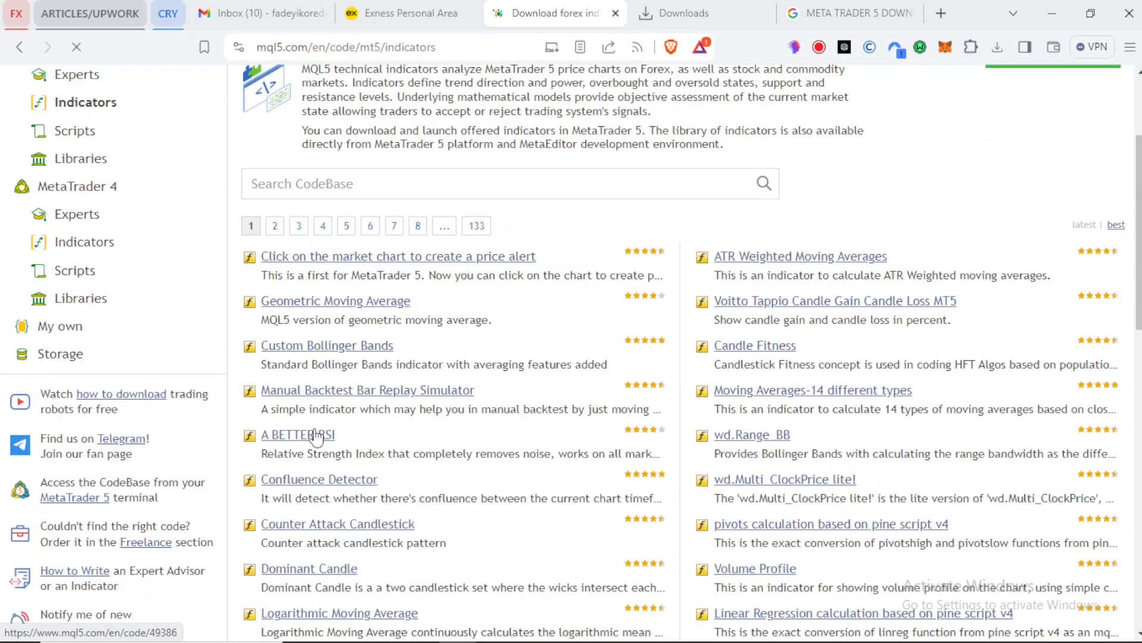
scroll("down", 3)
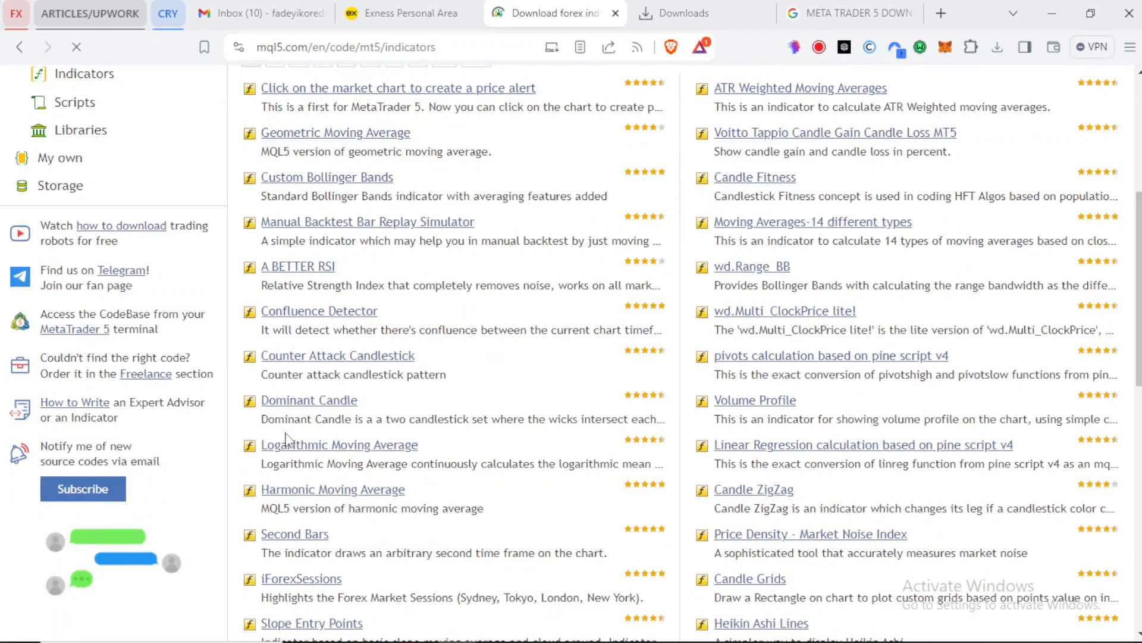
scroll("down", 3)
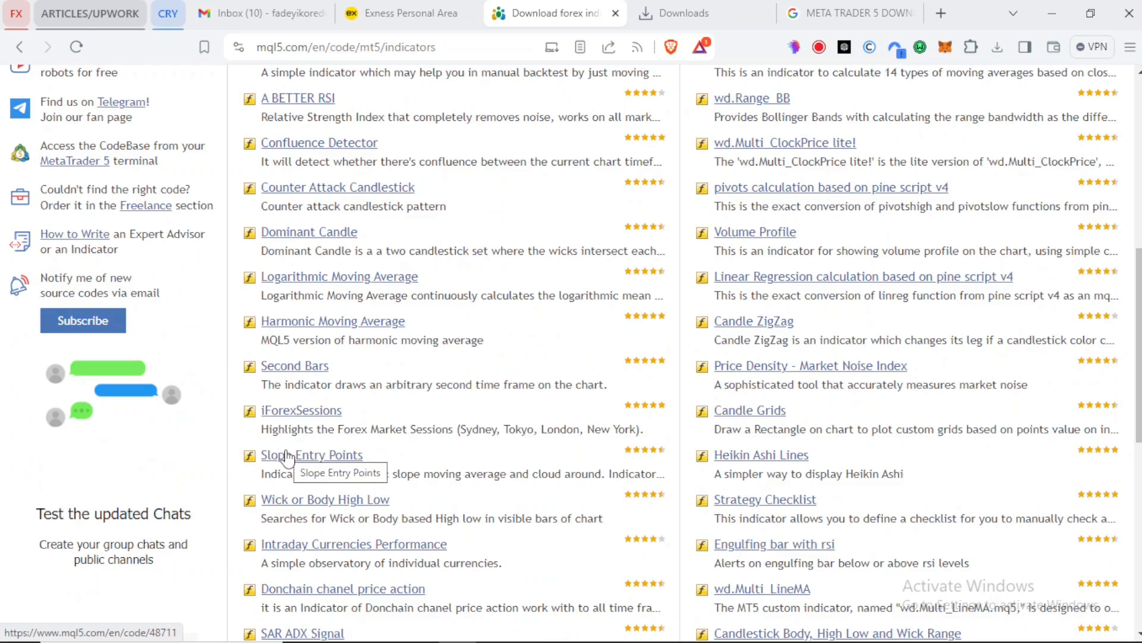
left_click(312, 455)
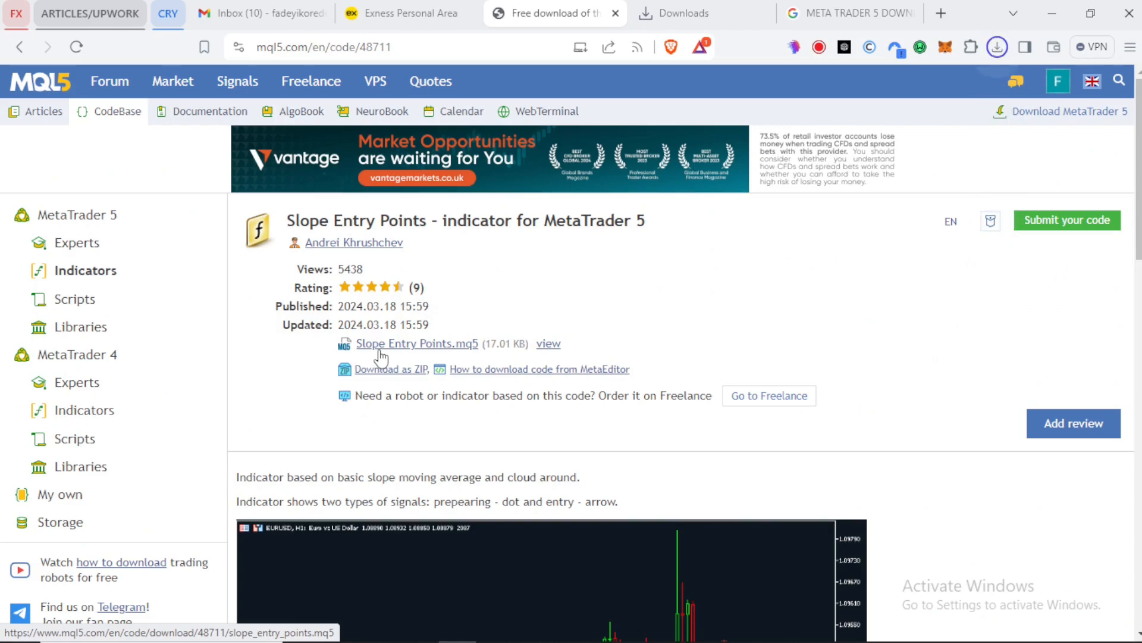
left_click(685, 13)
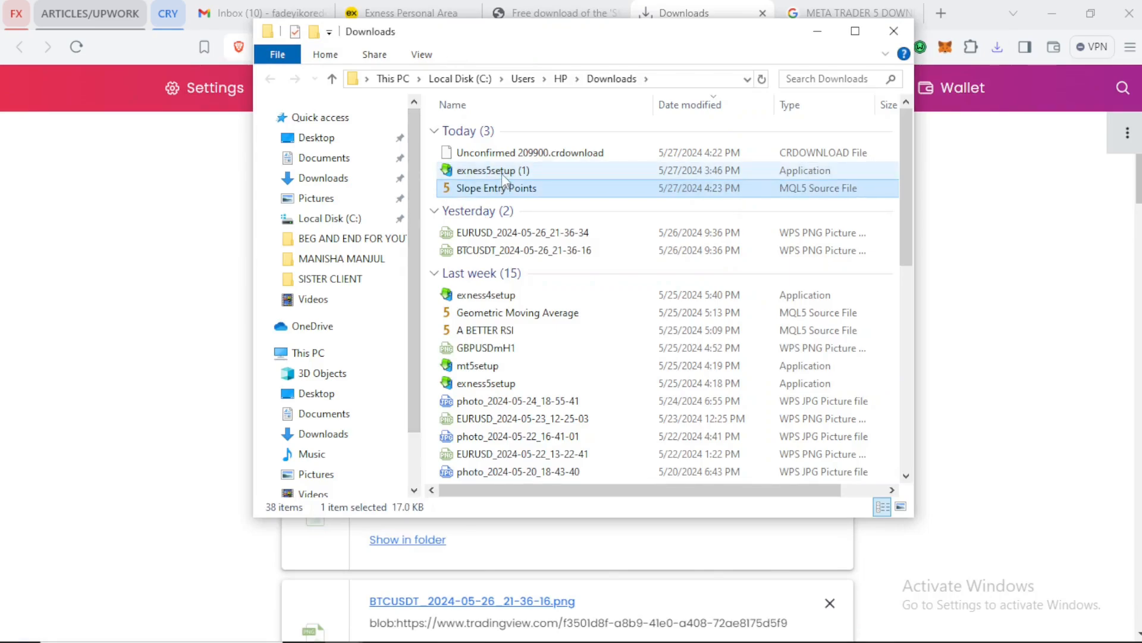
Copy the downloaded Slope Entry Points file from the Downloads folder via its context menu
right_click(495, 188)
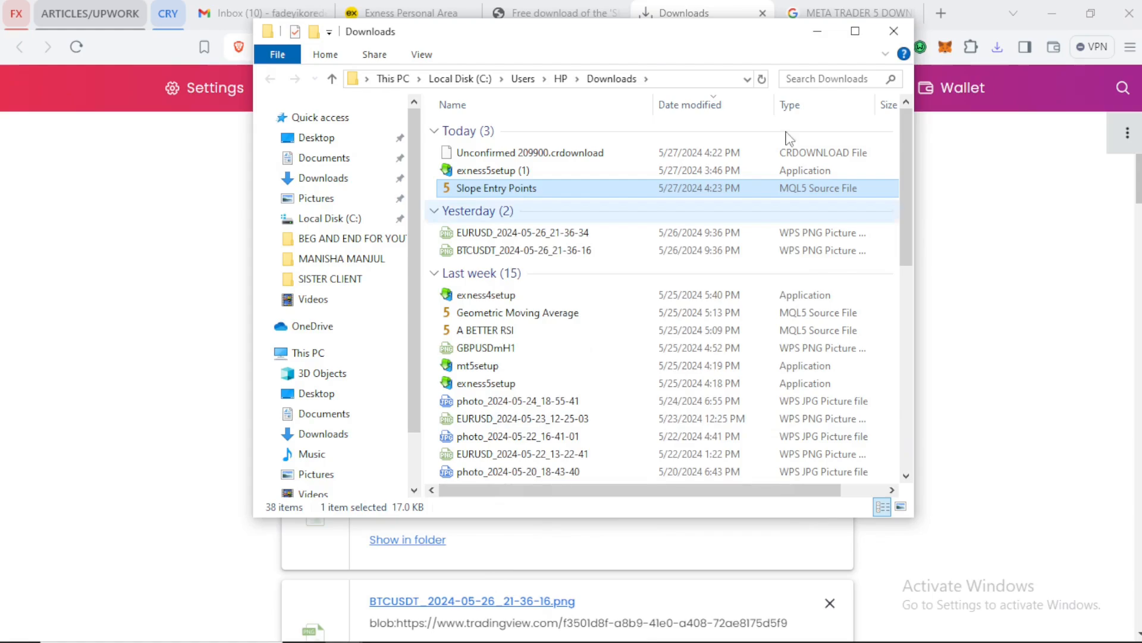
left_click(793, 626)
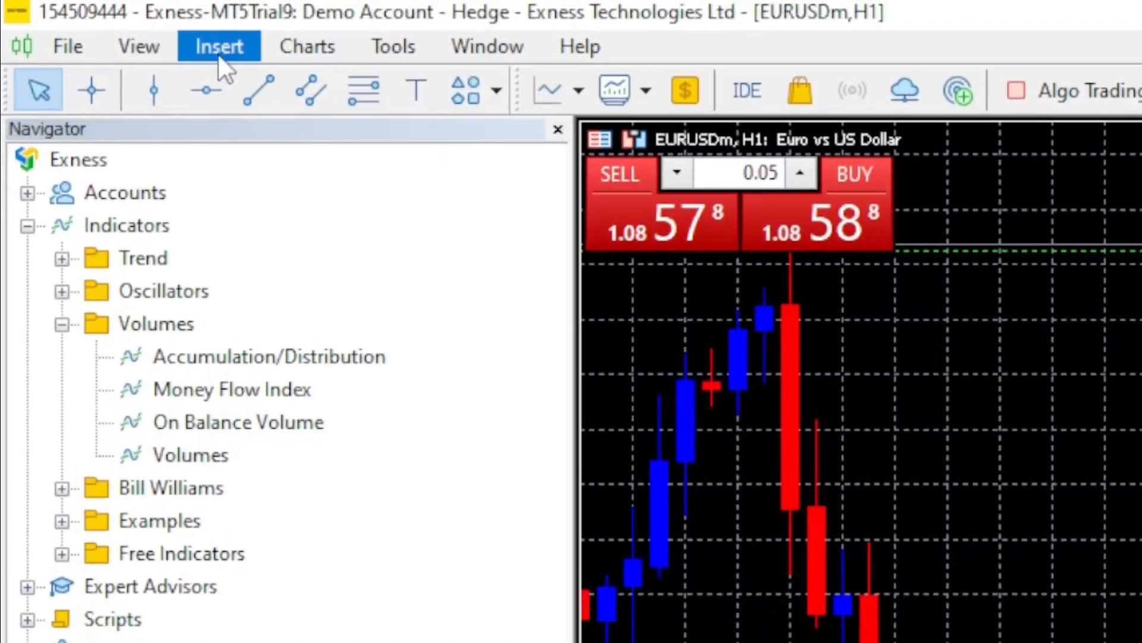
left_click(67, 46)
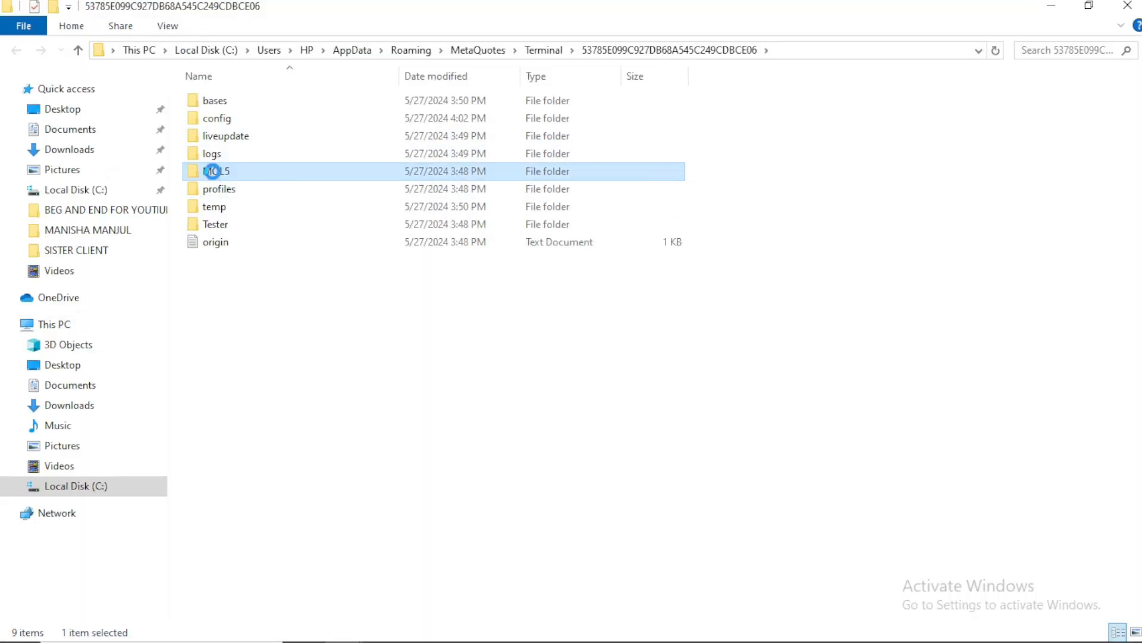
Paste the Slope Entry Points file into MQL5 > Indicators > Free Indicators in the data folder
double_click(217, 170)
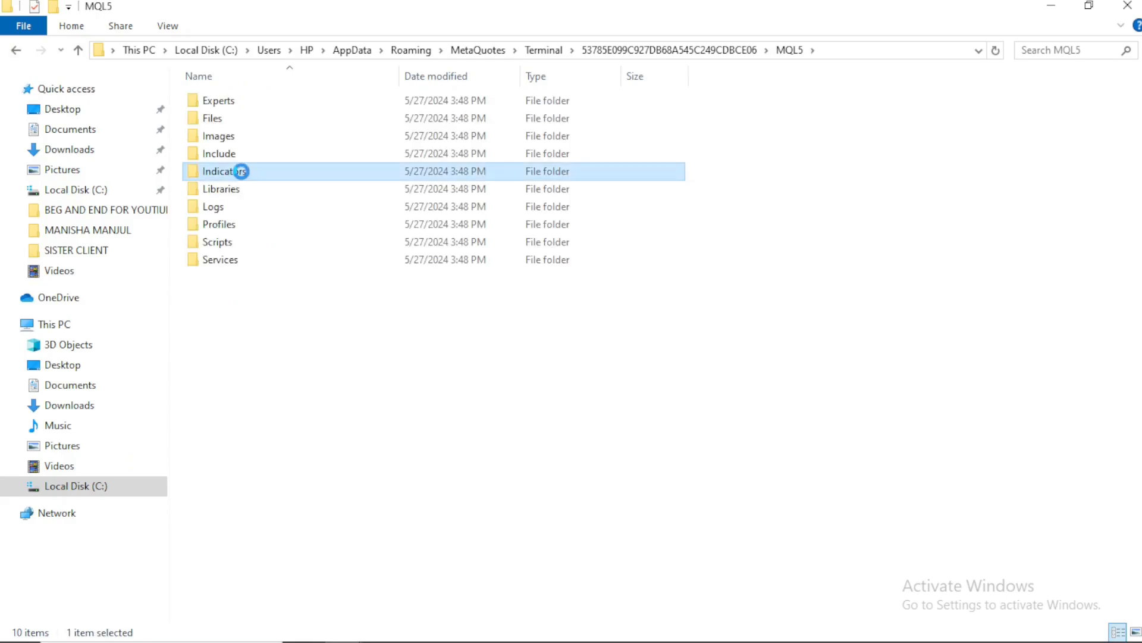
double_click(228, 171)
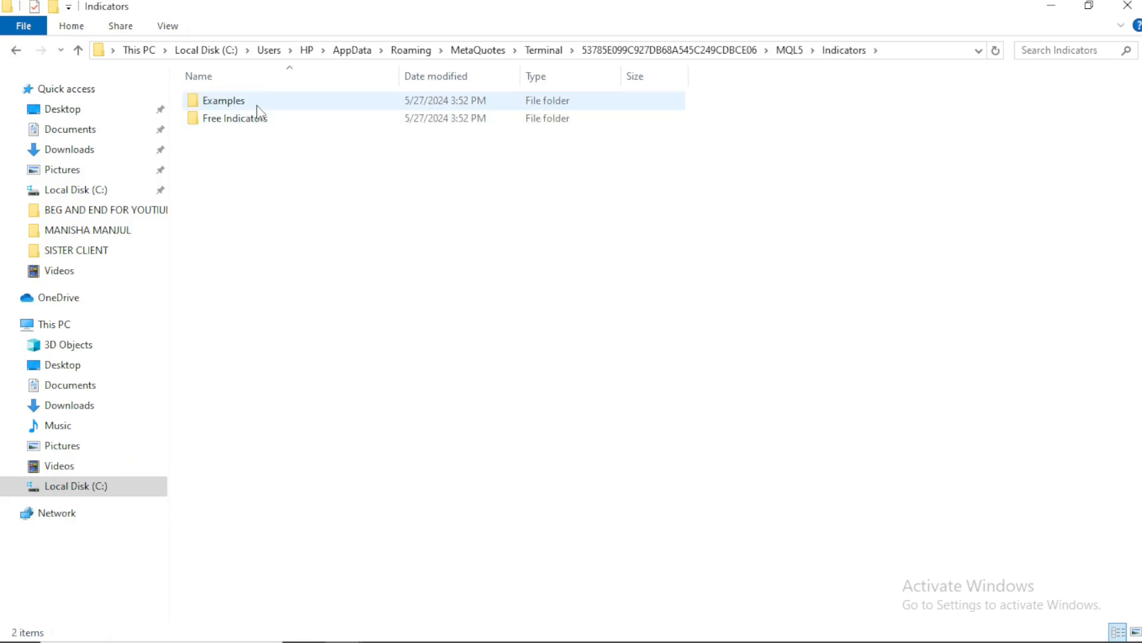
double_click(234, 118)
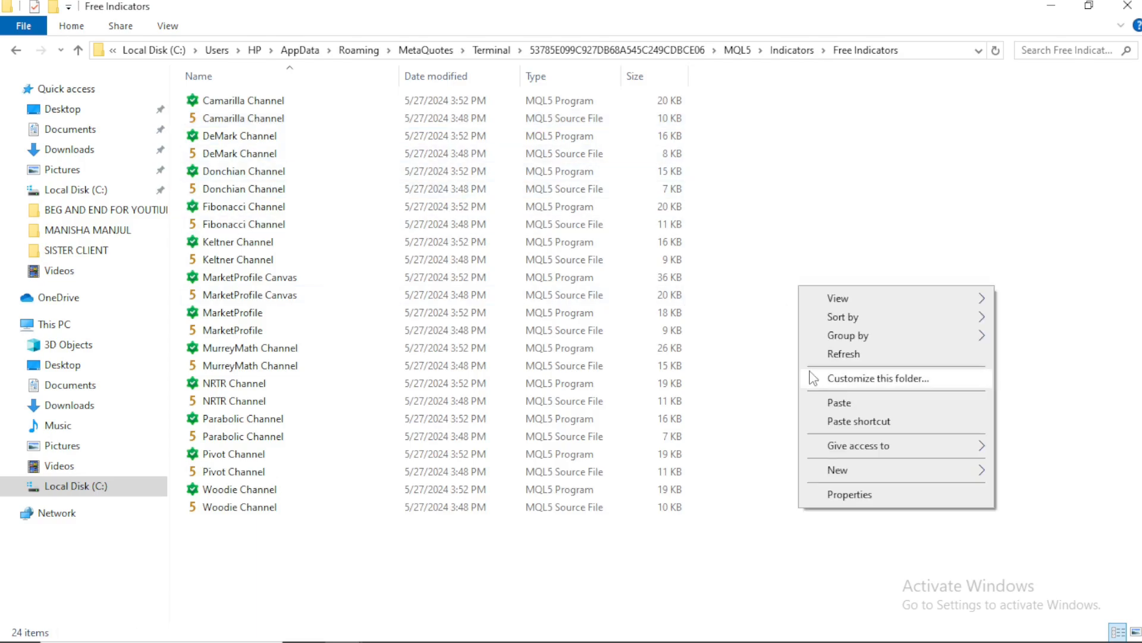
left_click(839, 402)
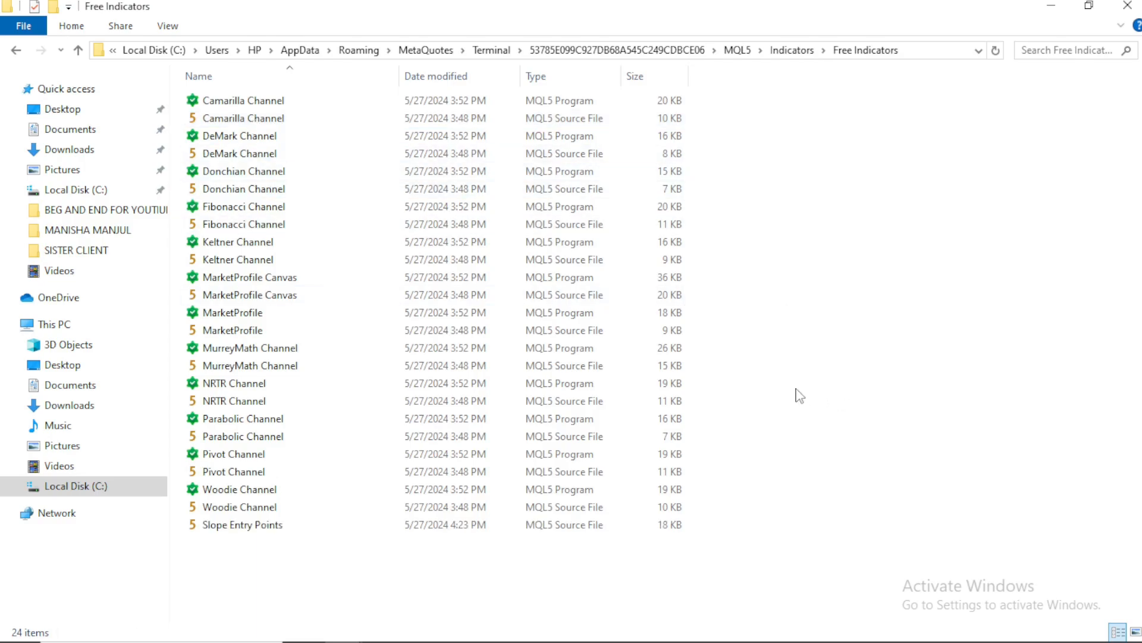
left_click(243, 489)
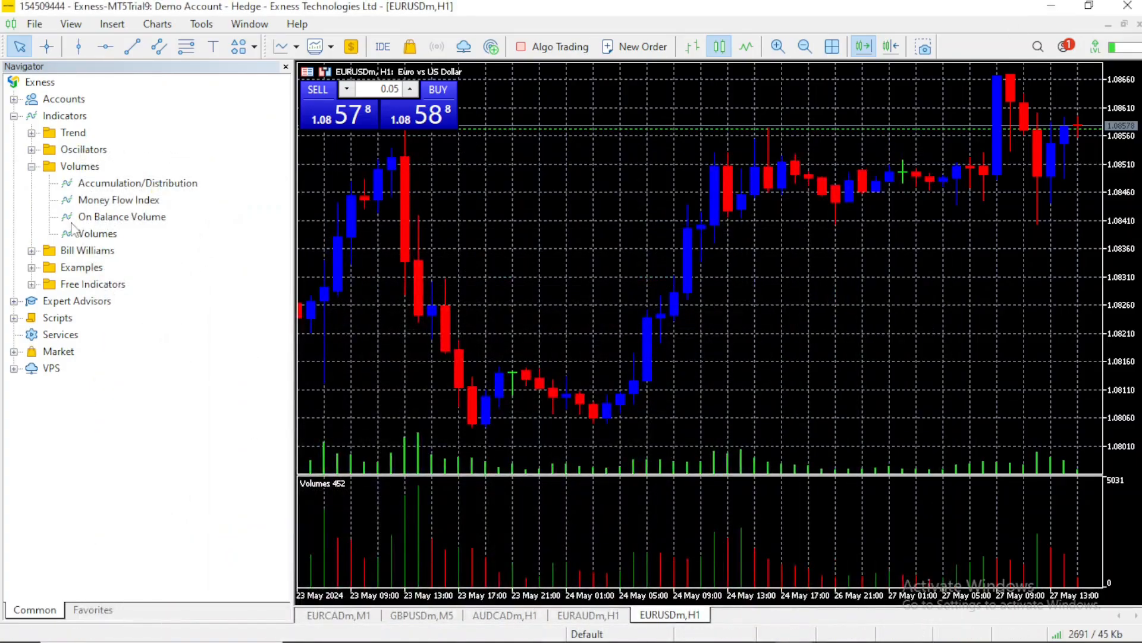
Expand Free Indicators in the Navigator and start attaching Slope Entry Points to the chart
left_click(32, 283)
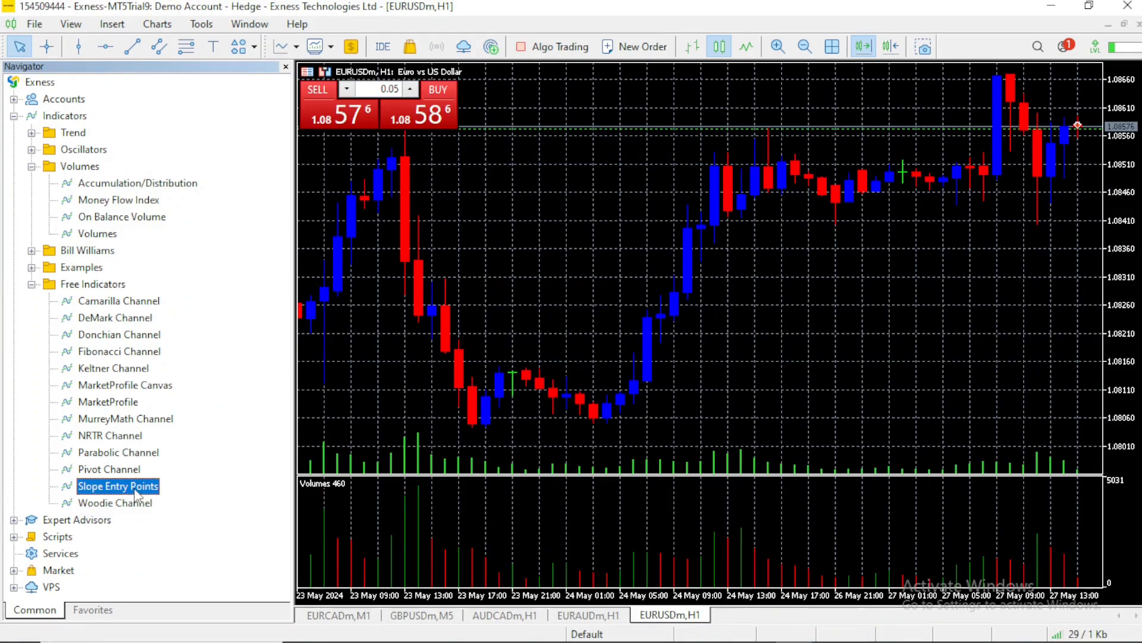
double_click(118, 486)
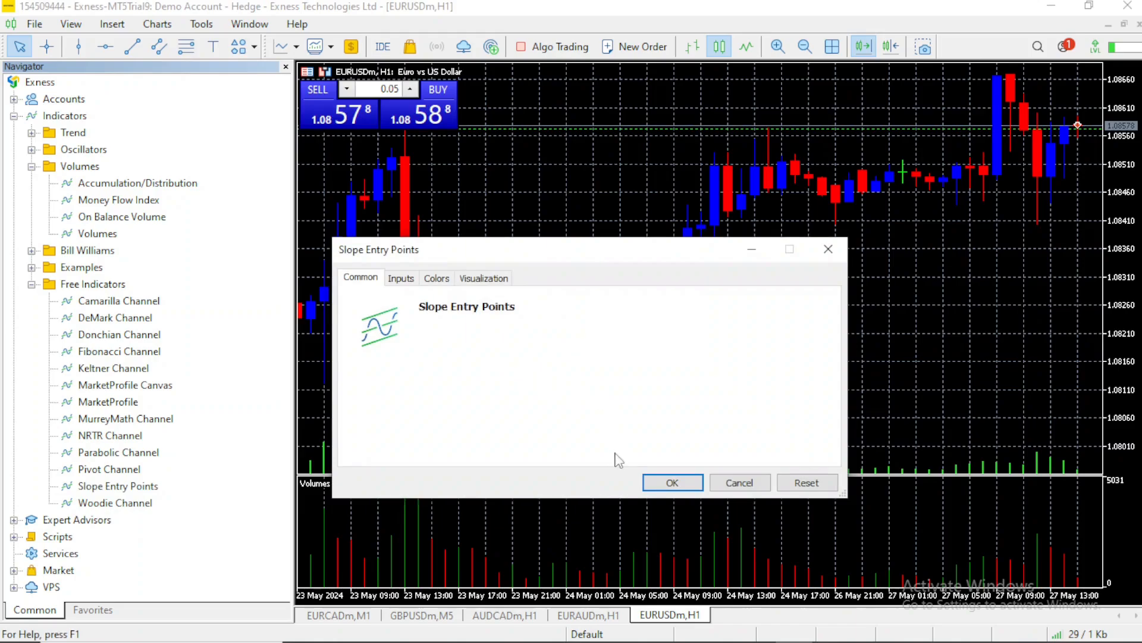
Confirm Slope Entry Points with default settings and hide the Navigator so the chart fills the window
left_click(671, 482)
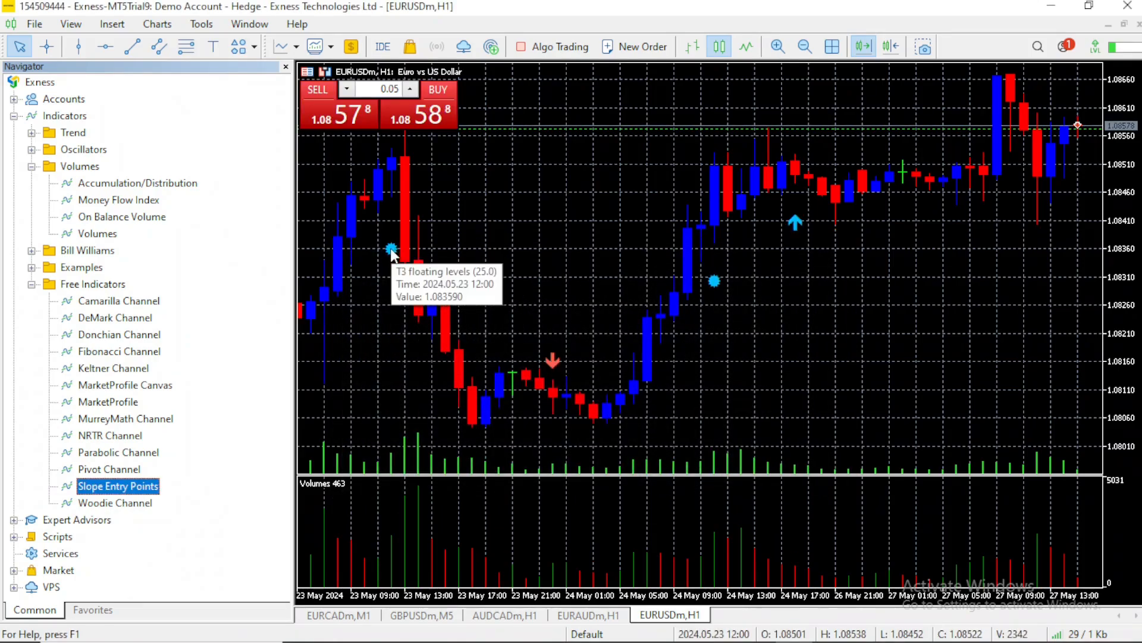
mouse_move(811, 221)
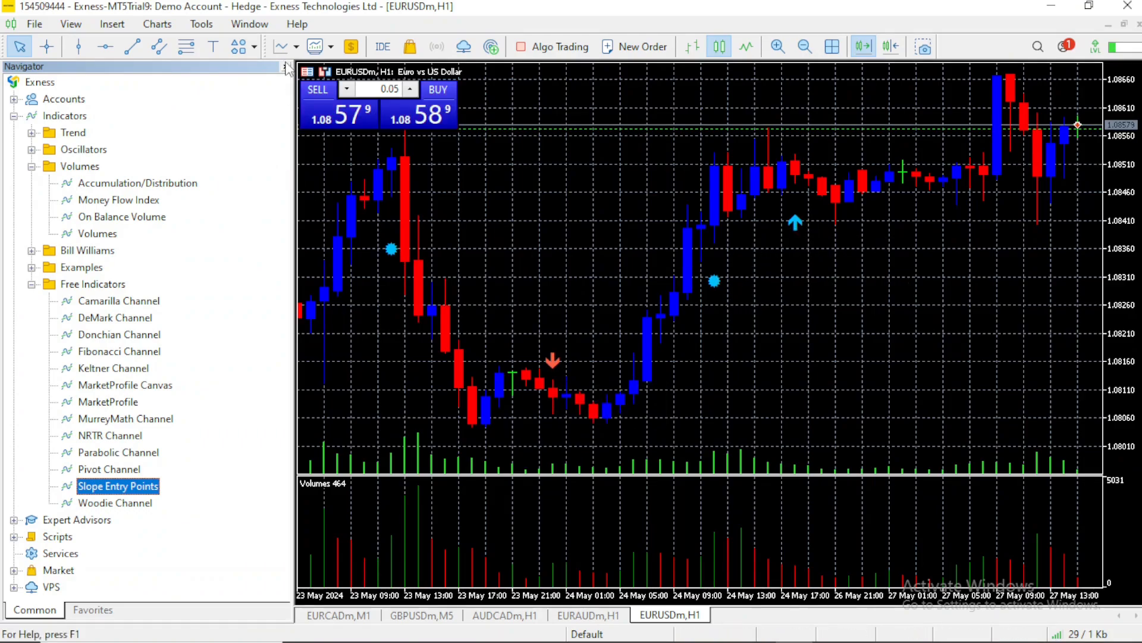
left_click(287, 66)
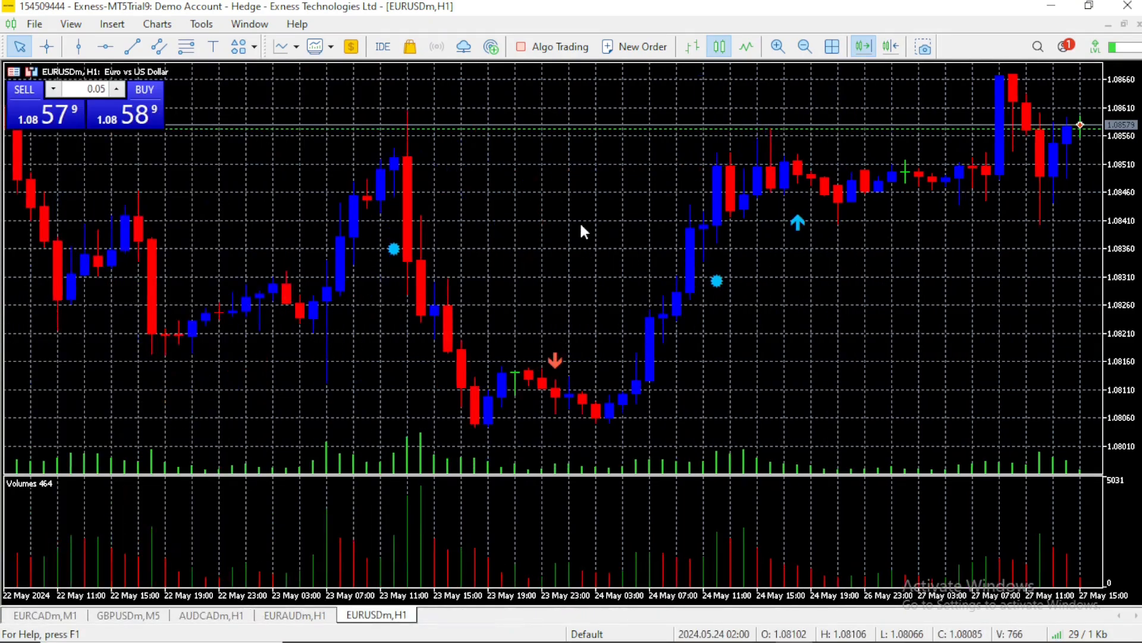
Delete Slope Entry Points and Volumes from the chart's Indicator List, leaving plain candles
right_click(583, 232)
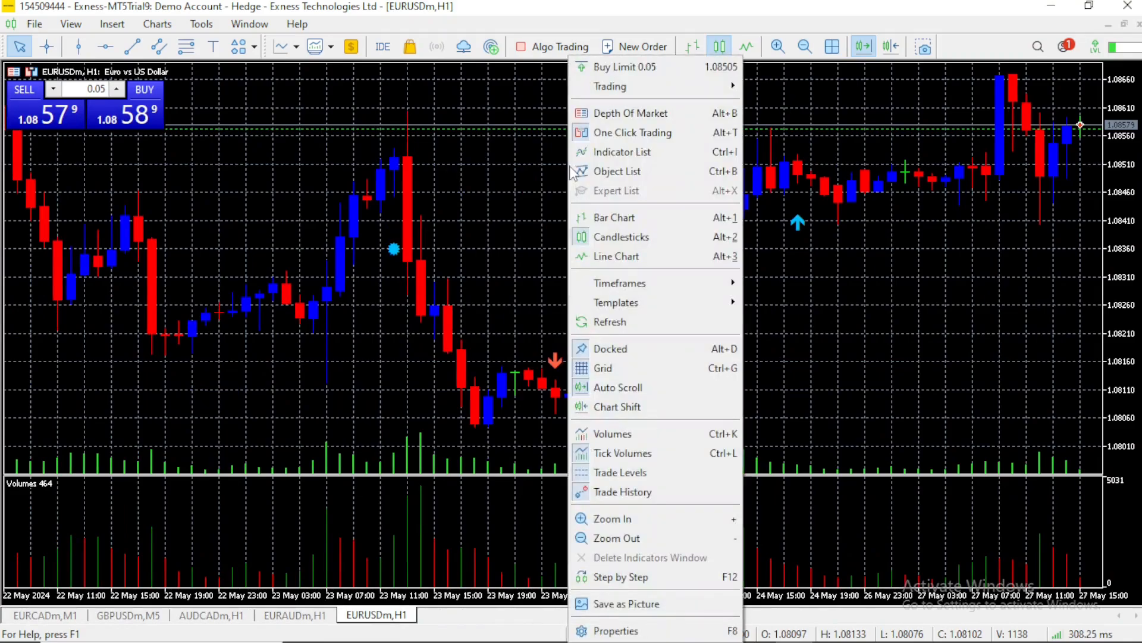
mouse_move(623, 151)
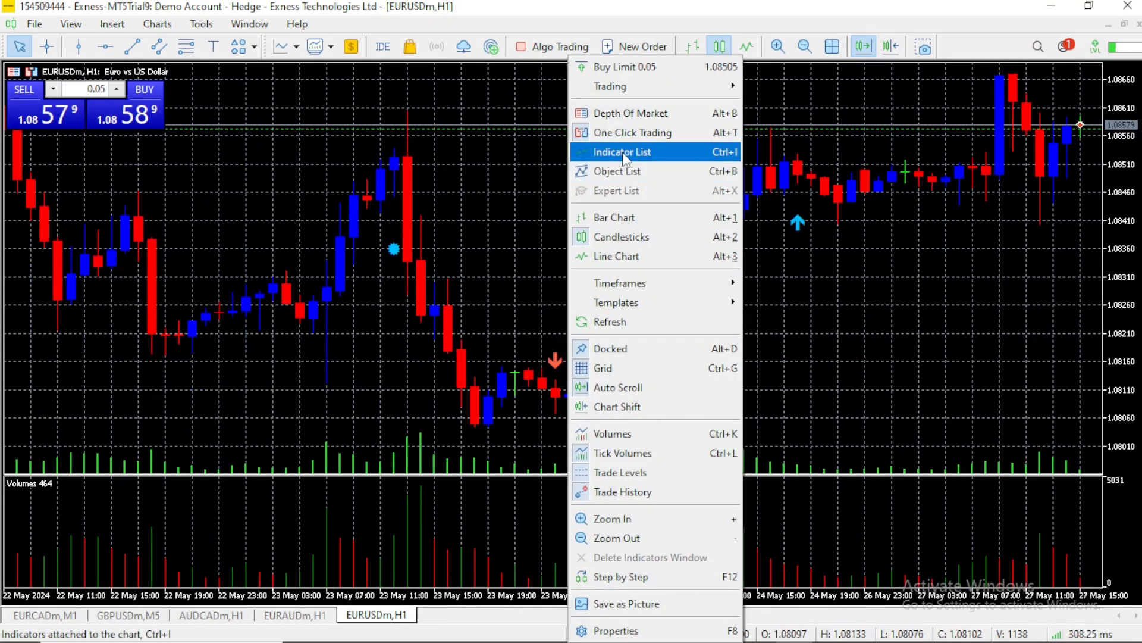
left_click(622, 151)
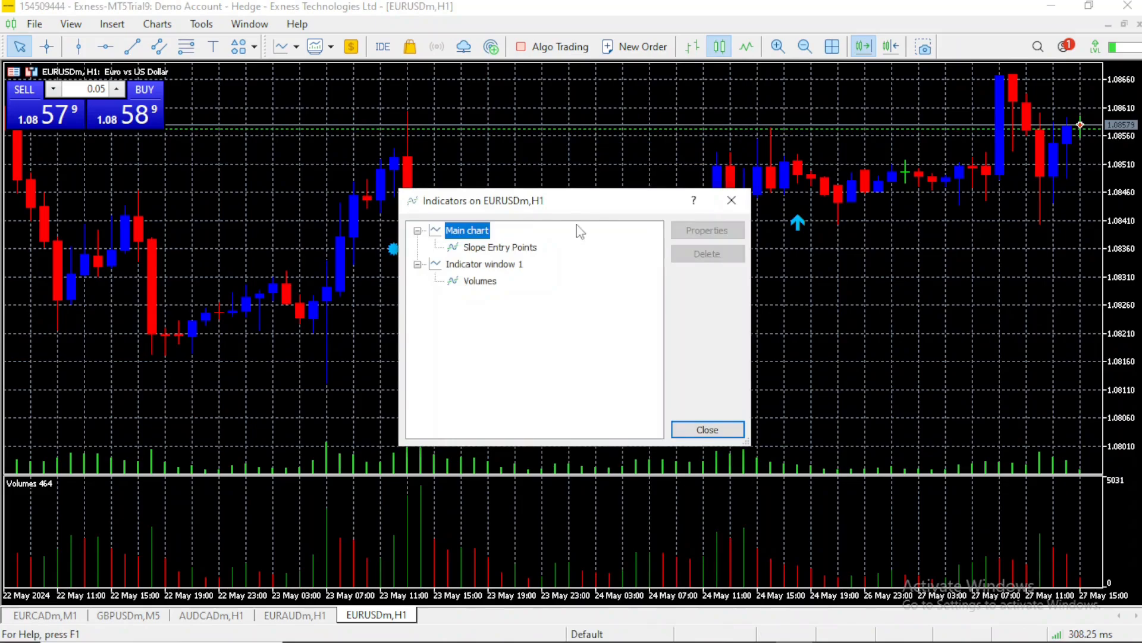
left_click(501, 246)
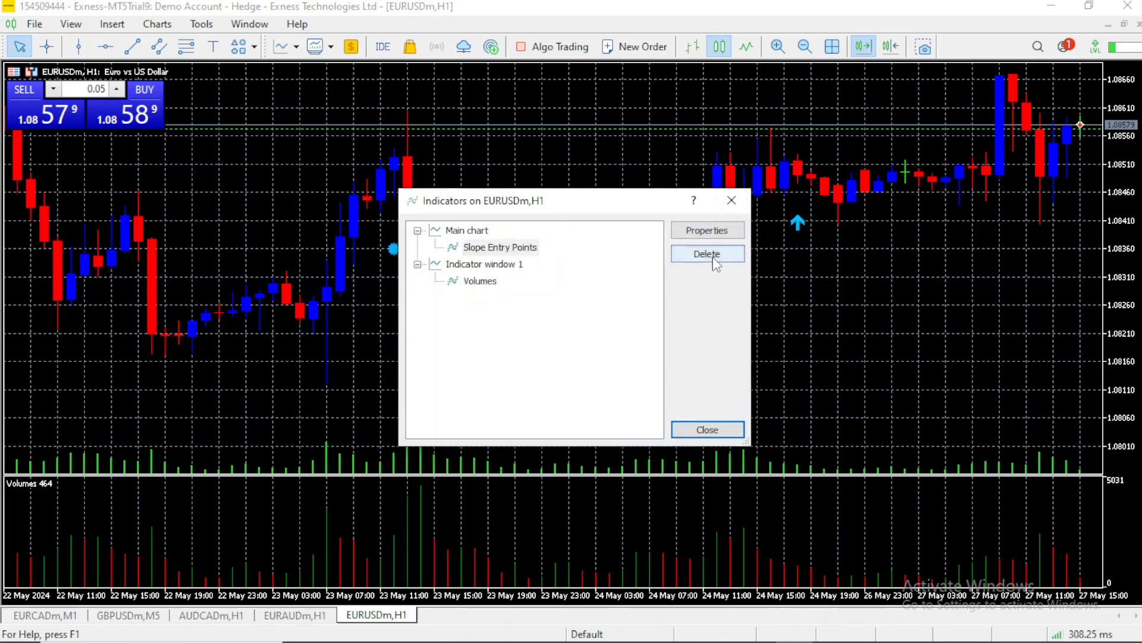
left_click(706, 253)
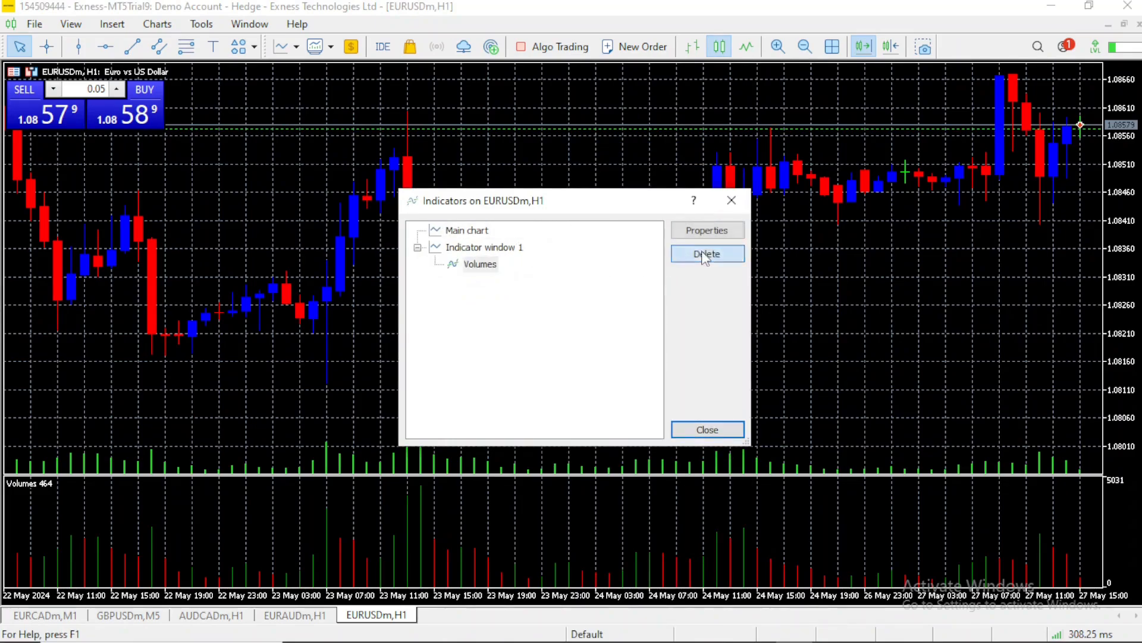
left_click(706, 253)
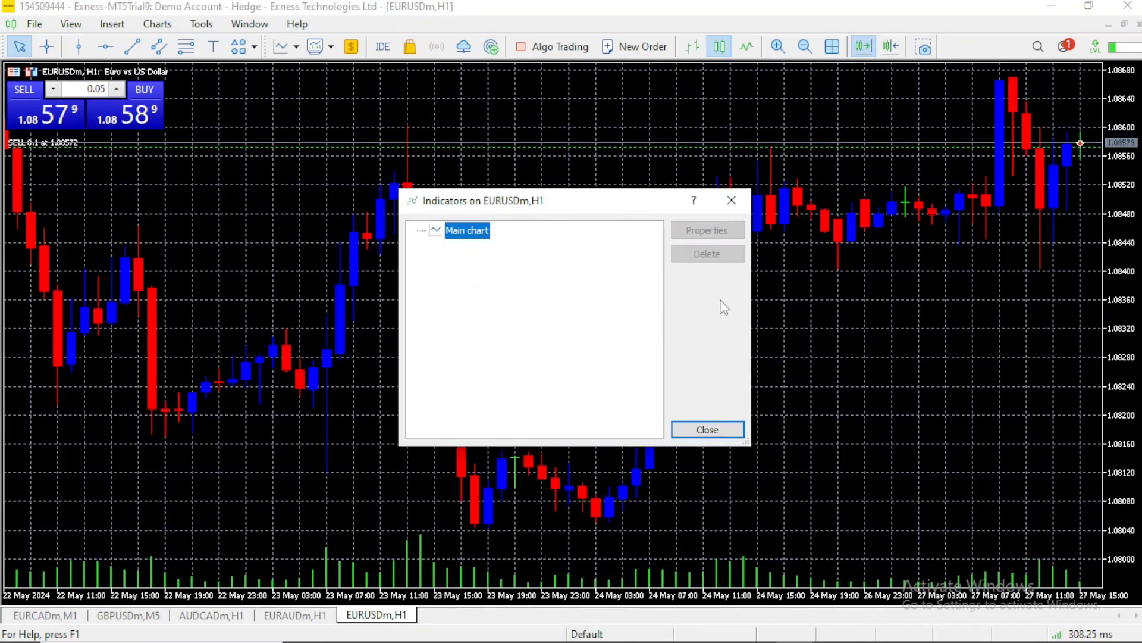
left_click(706, 430)
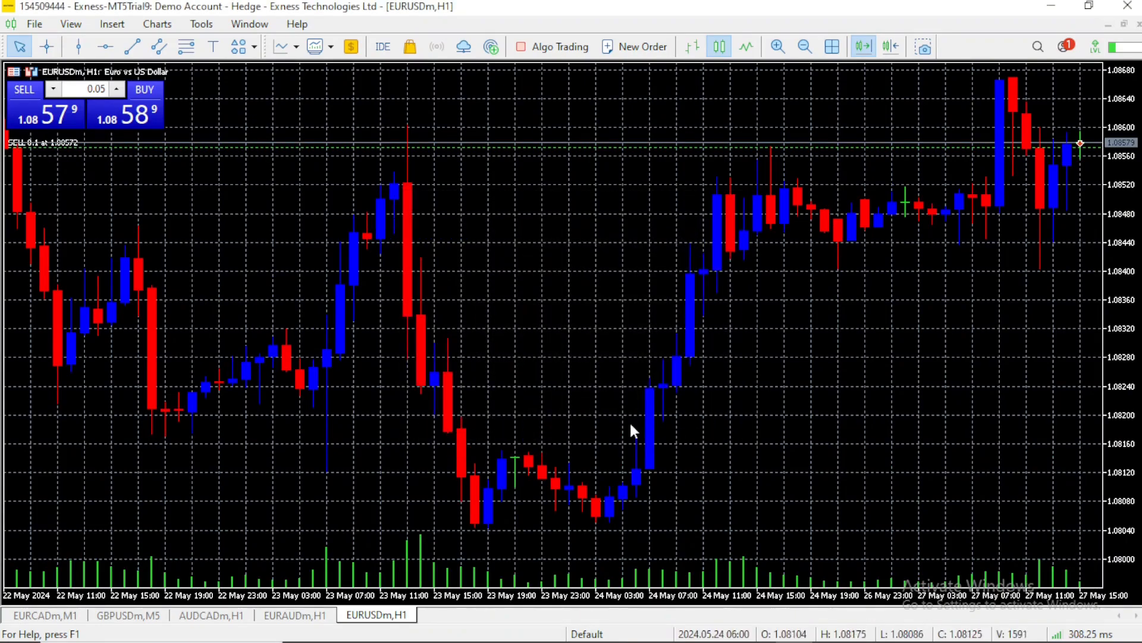